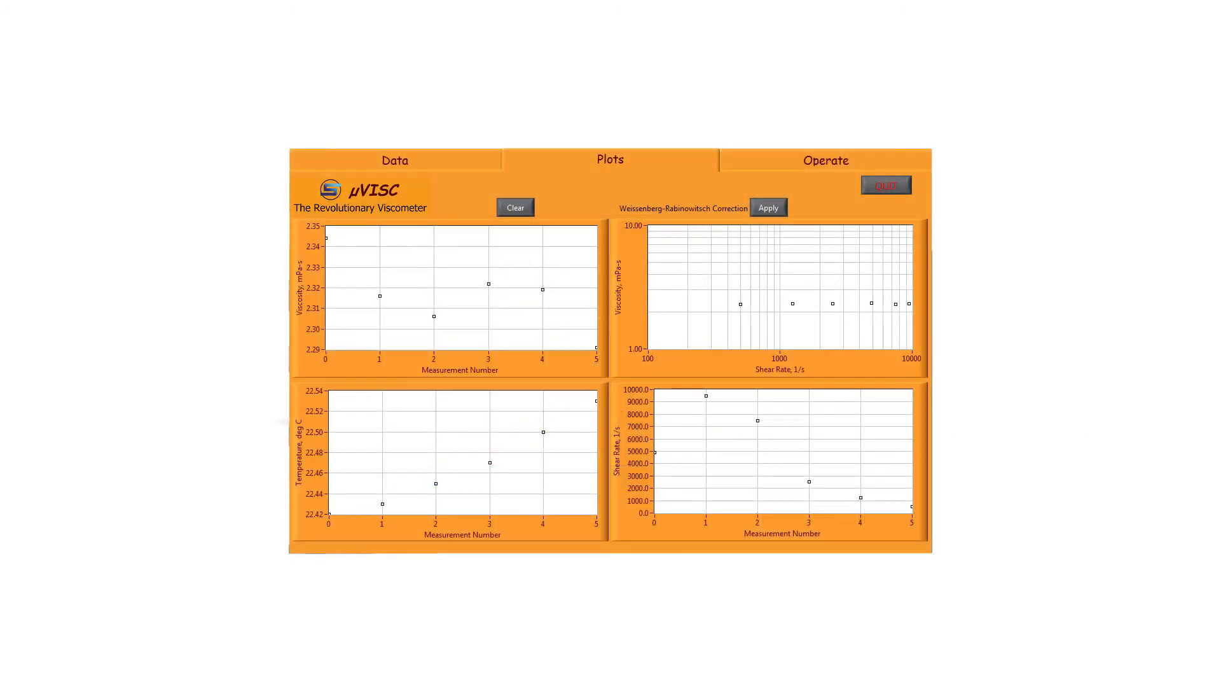
Apply the Weissenberg-Rabinowitsch correction, showing the apparent versus corrected viscosity and shear rate table
{"action": "left_click", "coordinate": [768, 208]}
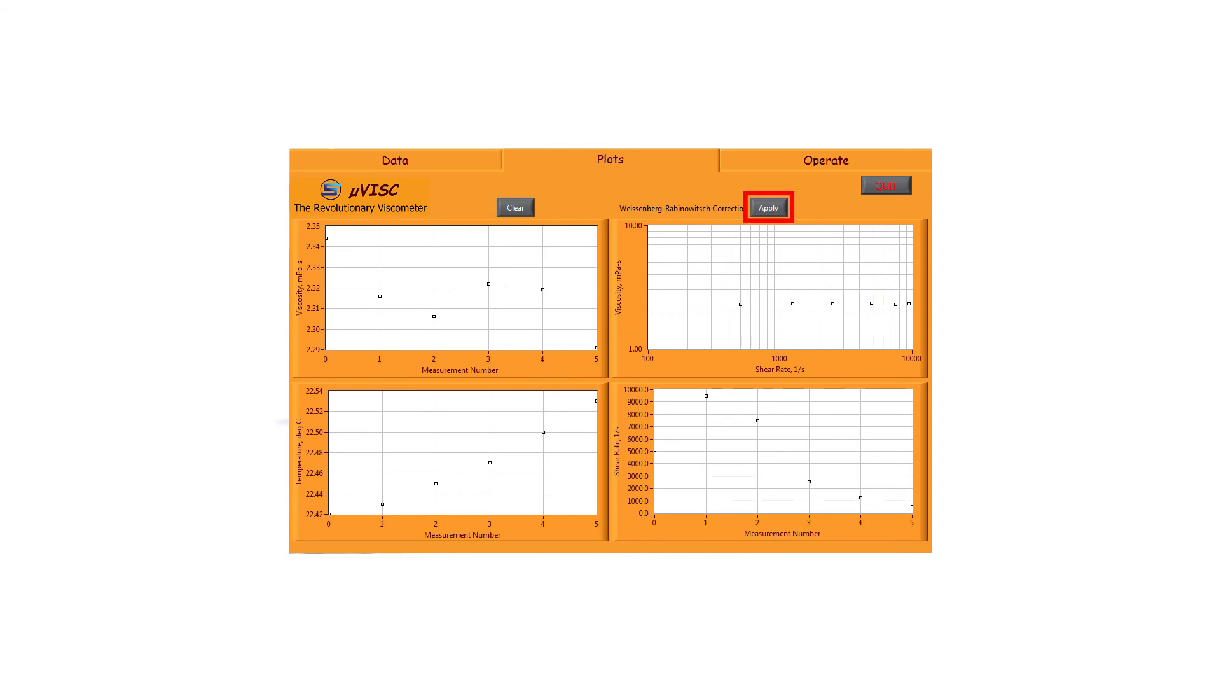
{"action": "left_click", "coordinate": [768, 208]}
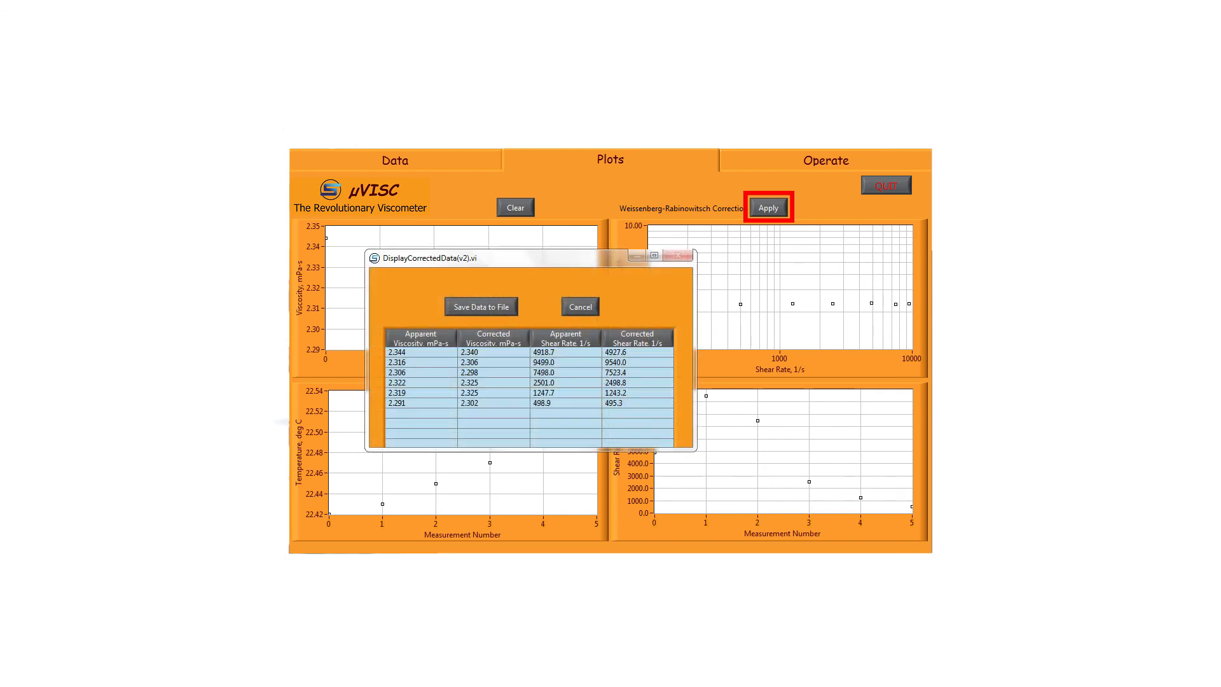